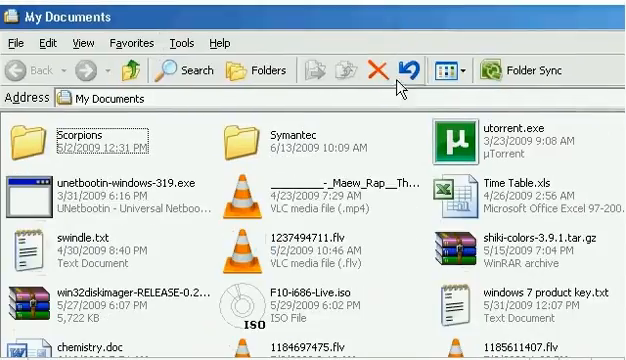
Scroll through the downloaded ISO files in My Documents and Downloads.
{"action": "scroll", "scroll_direction": "down", "scroll_amount": 3}
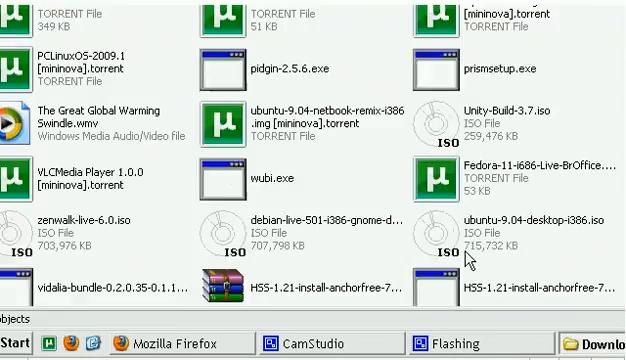
{"action": "scroll", "scroll_direction": "down", "scroll_amount": 3}
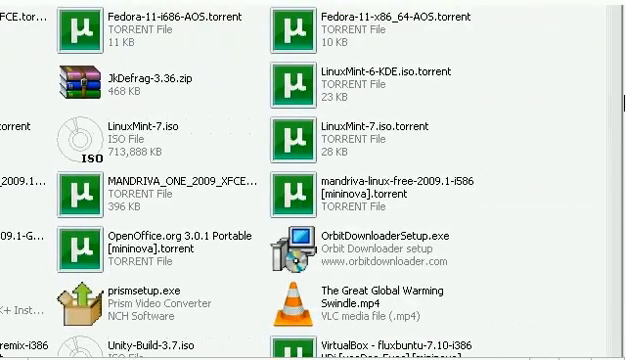
{"action": "scroll", "scroll_direction": "down", "scroll_amount": 3}
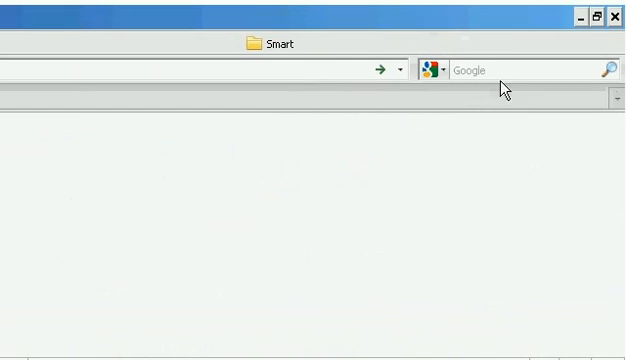
Load the UNetbootin homepage and check its supported distributions list for Slax.
{"action": "type", "text": "unetbootin.sourceforge.net/"}
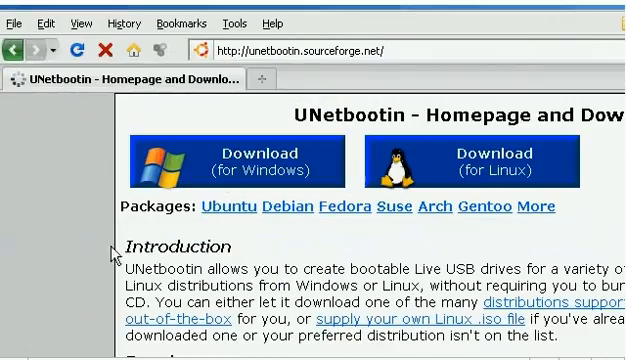
{"action": "scroll", "scroll_direction": "down", "scroll_amount": 3}
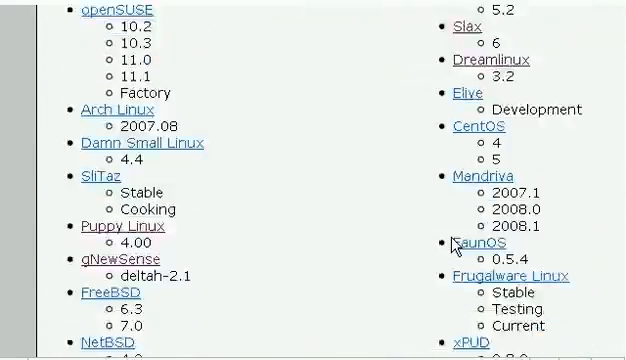
{"action": "scroll", "scroll_direction": "down", "scroll_amount": 3}
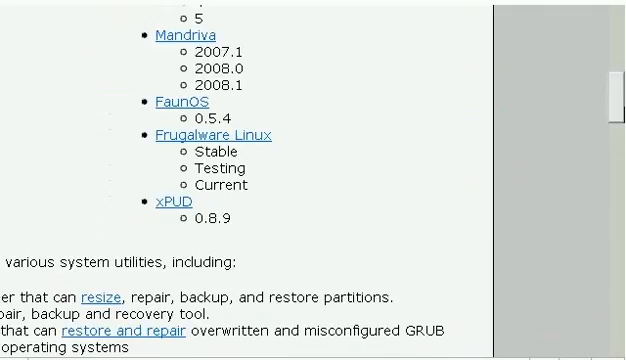
{"action": "scroll", "scroll_direction": "down", "scroll_amount": 3}
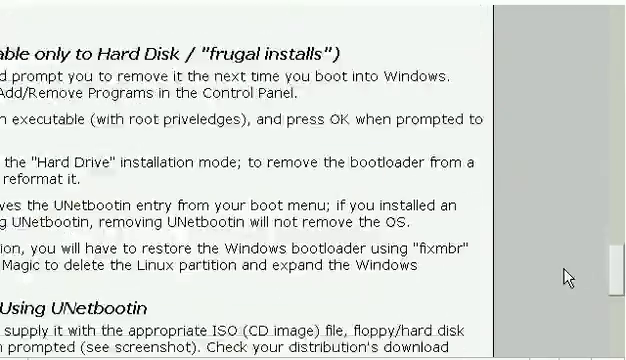
{"action": "scroll", "scroll_direction": "up", "scroll_amount": 3}
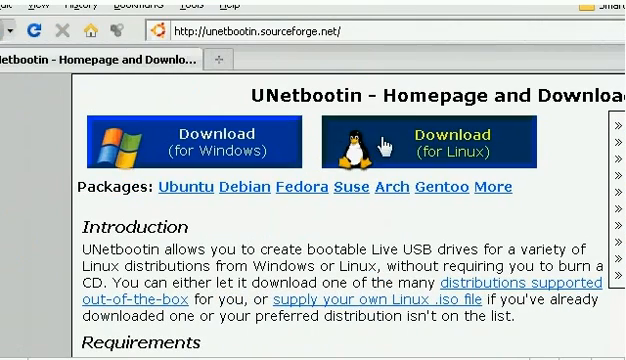
Download UNetbootin for Windows from the homepage's SourceForge link.
{"action": "left_click", "coordinate": [202, 135]}
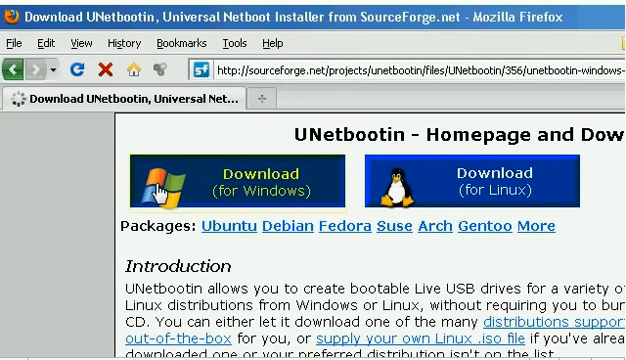
{"action": "left_click", "coordinate": [234, 175]}
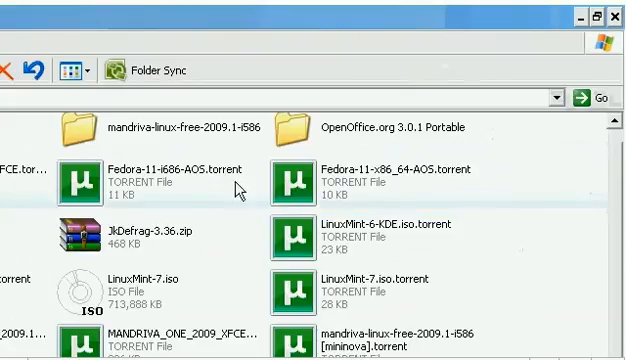
Return to the Explorer window and scroll My Documents to unetbootin-windows-319.exe.
{"action": "left_click", "coordinate": [28, 343]}
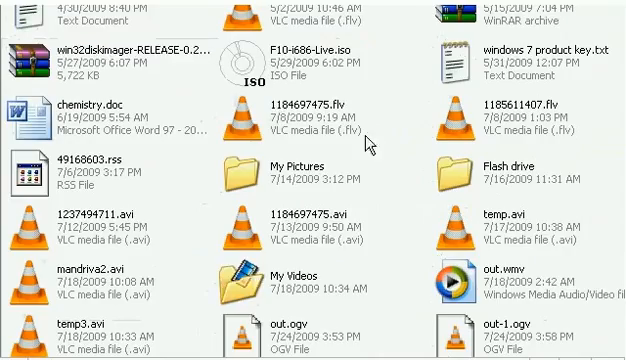
{"action": "scroll", "scroll_direction": "up", "scroll_amount": 3}
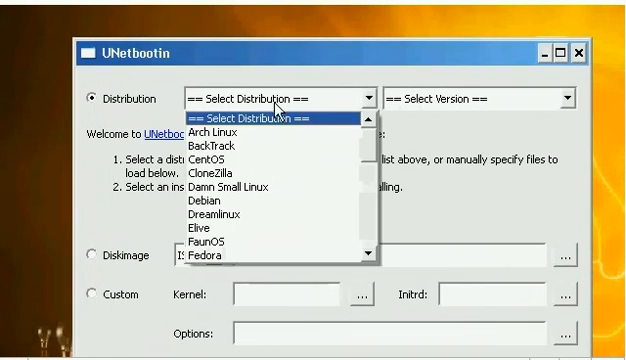
Open UNetbootin's Distribution dropdown to view the supported distributions.
{"action": "left_click", "coordinate": [270, 120]}
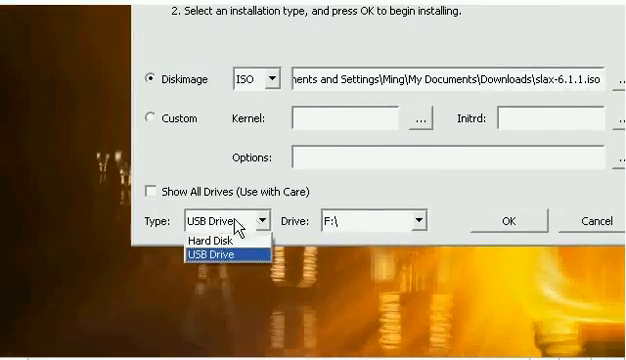
Set the install type to USB Drive on F:\ and start installing Slax.
{"action": "left_click", "coordinate": [205, 240]}
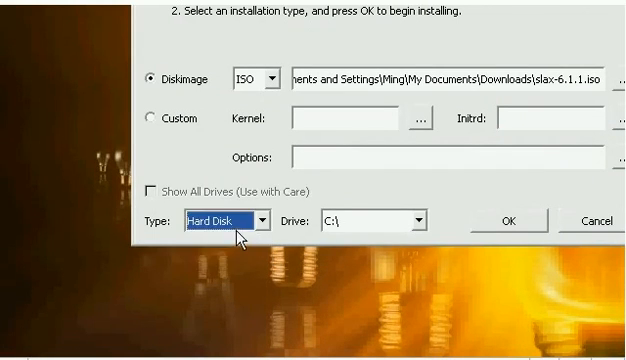
{"action": "left_click", "coordinate": [147, 187]}
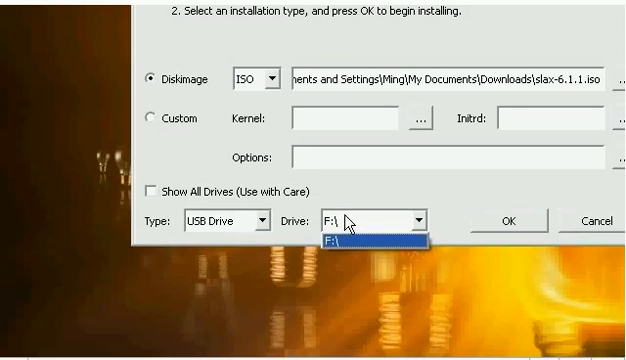
{"action": "left_click", "coordinate": [348, 239]}
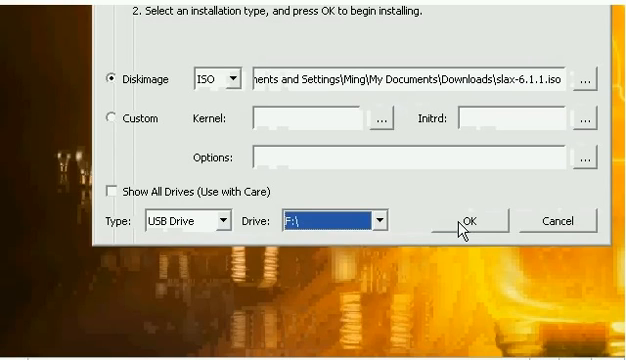
{"action": "left_click", "coordinate": [475, 219]}
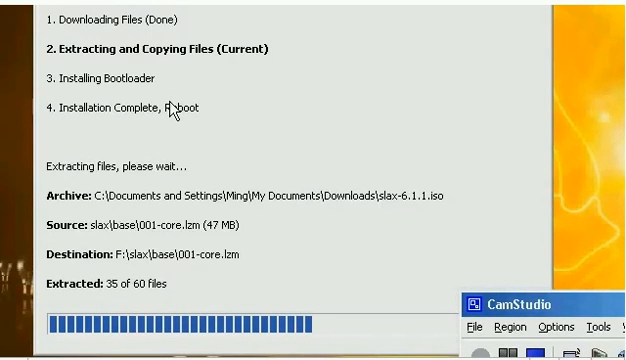
{"action": "mouse_move", "coordinate": [225, 123]}
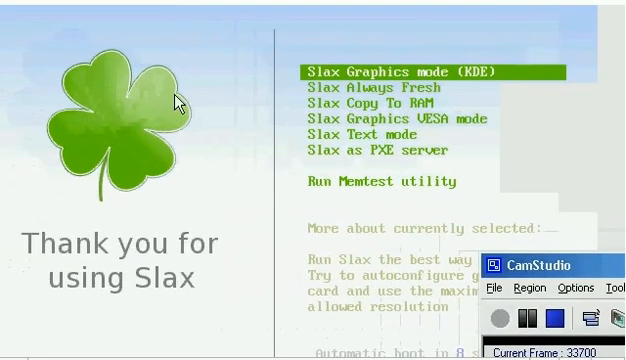
Boot the Slax Graphics mode (KDE) entry and watch the startup console messages.
{"action": "key", "text": "Return"}
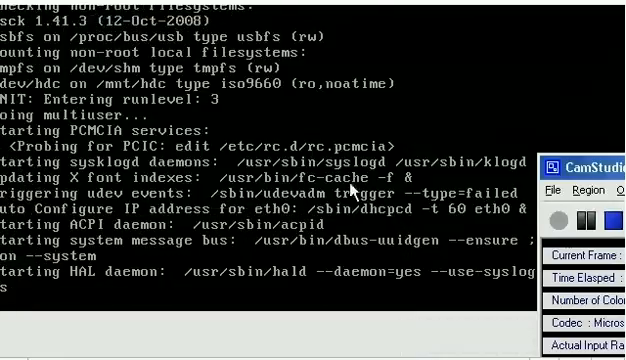
{"action": "scroll", "scroll_direction": "down", "scroll_amount": 3}
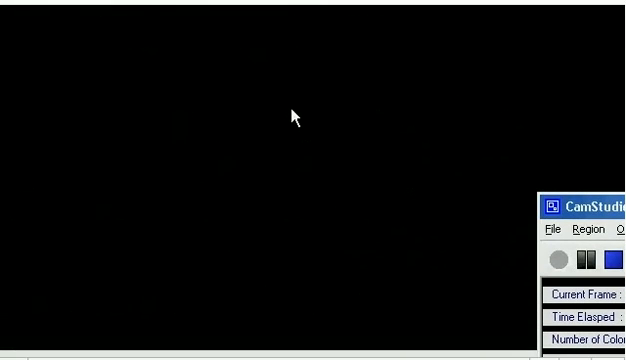
{"action": "mouse_move", "coordinate": [418, 124]}
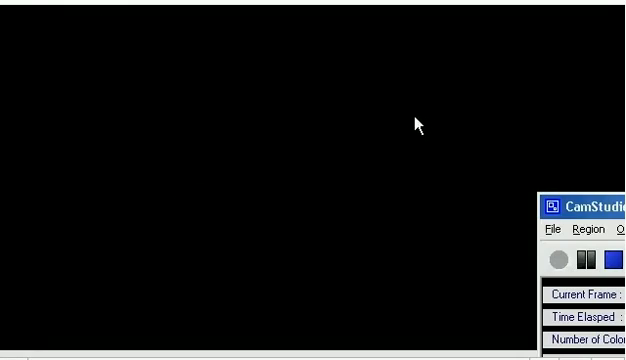